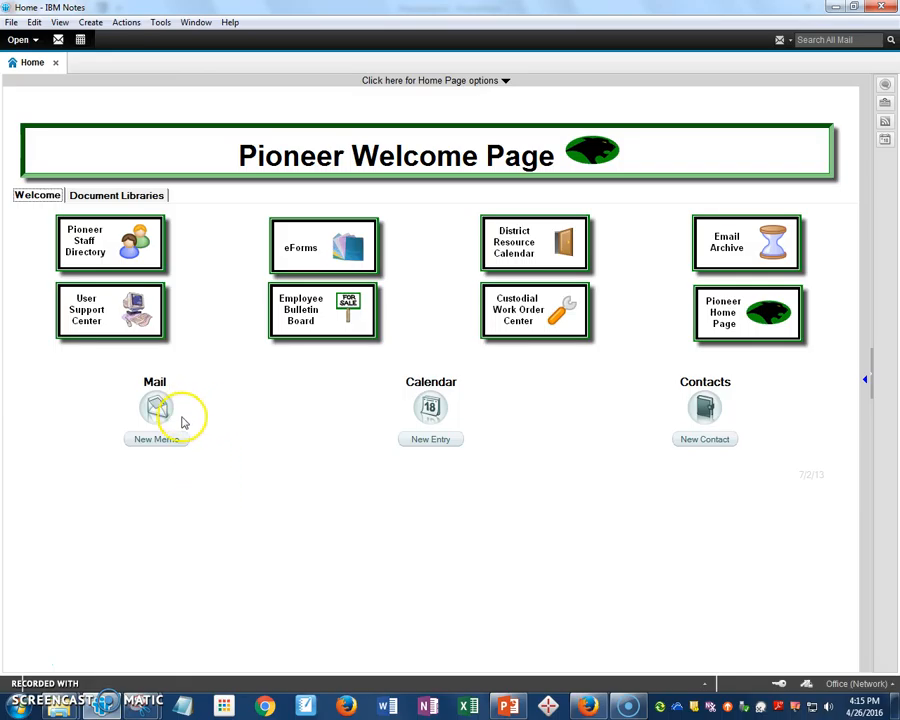
- Open IBM Notes Preferences from the File menu
left_click(12, 22)
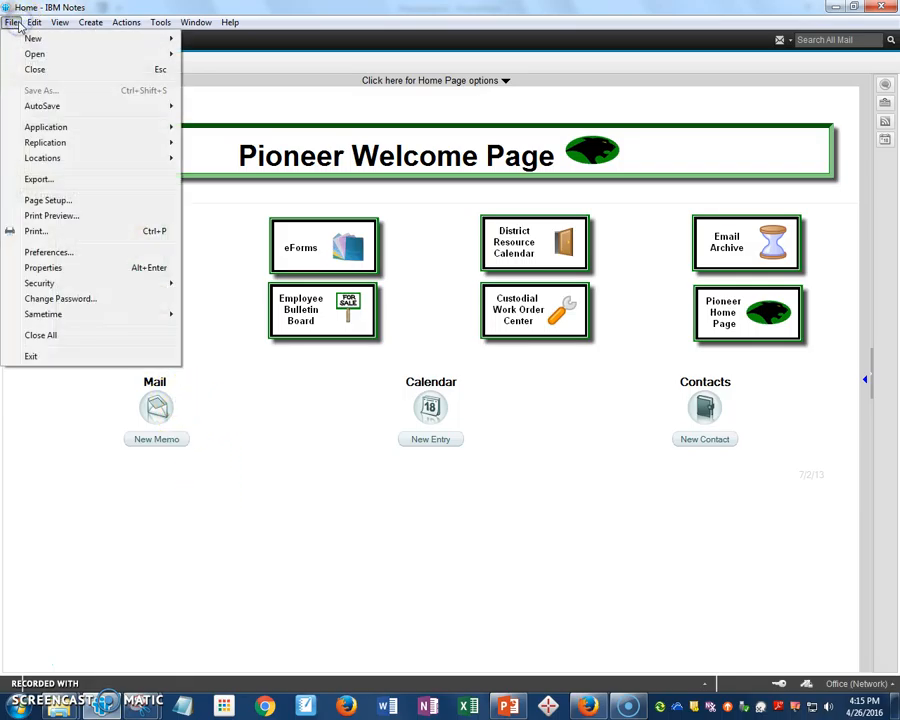
mouse_move(48, 252)
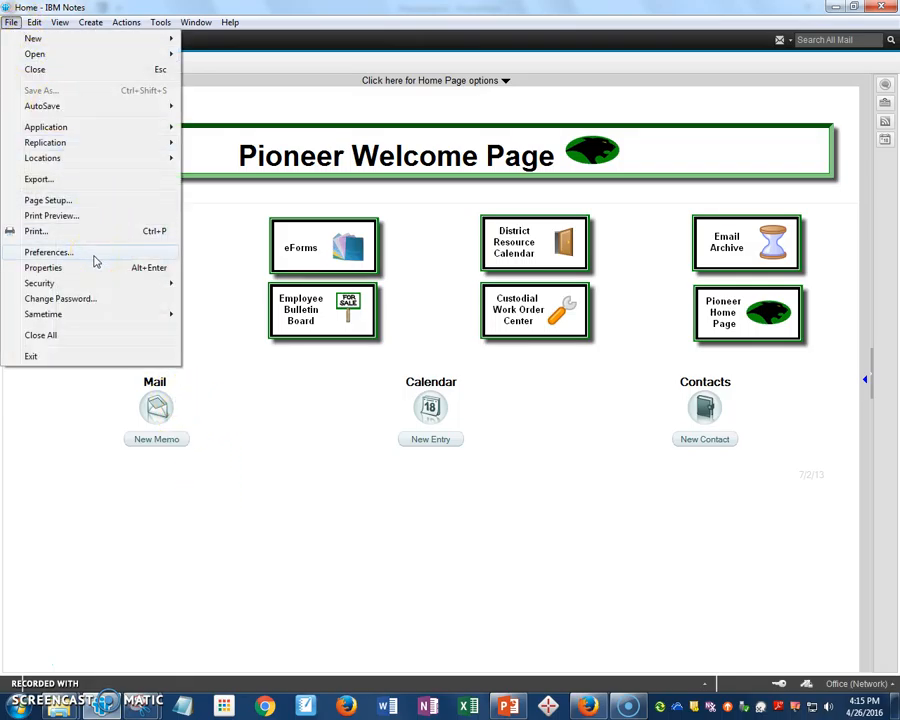
left_click(48, 252)
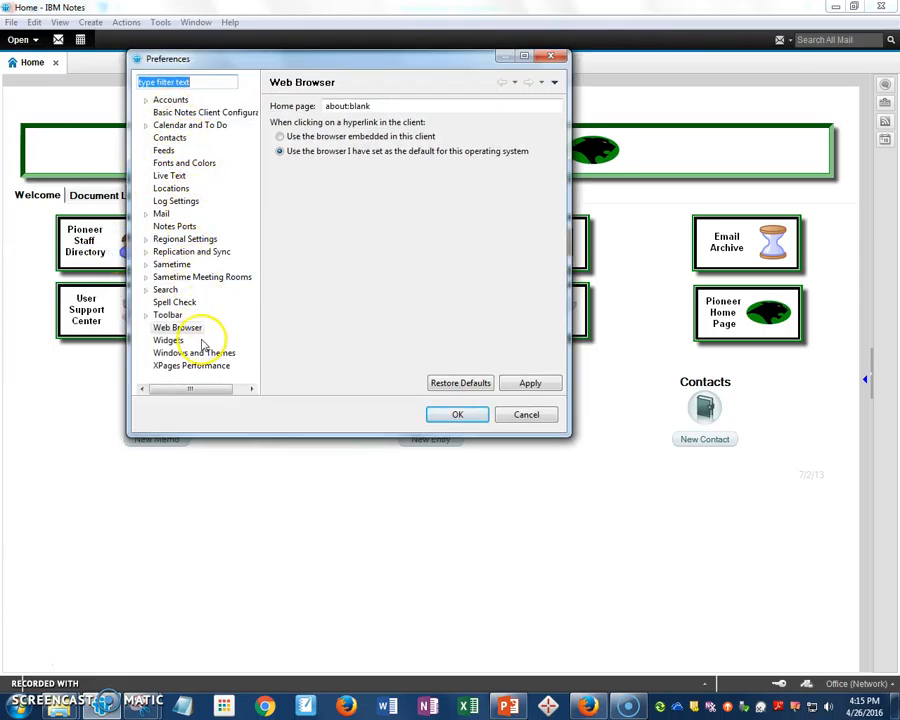
- Set hyperlinks to use the operating system's default browser and apply the setting
left_click(176, 328)
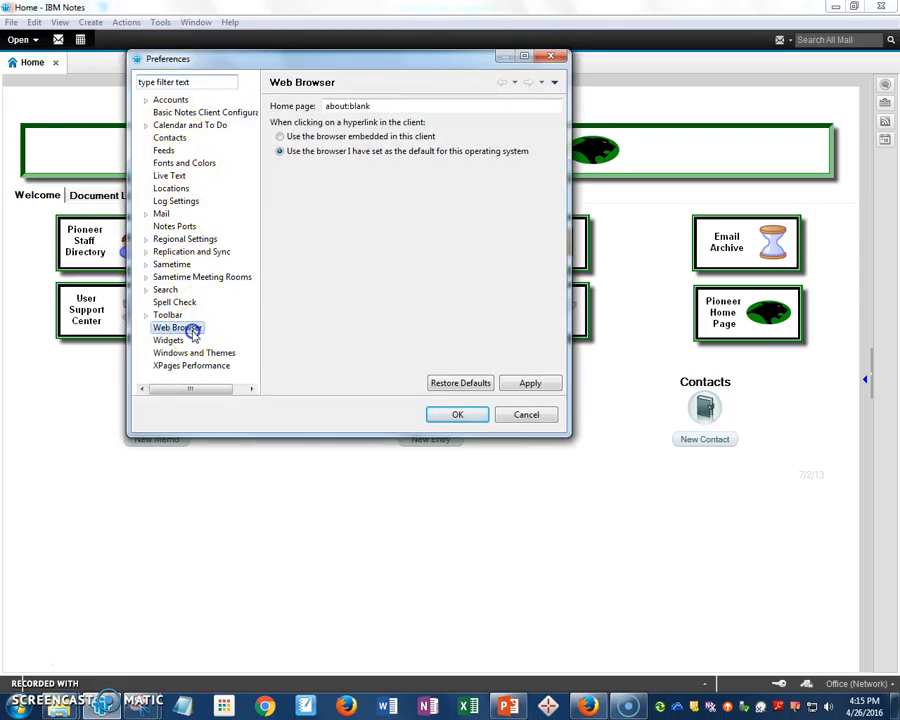
mouse_move(418, 128)
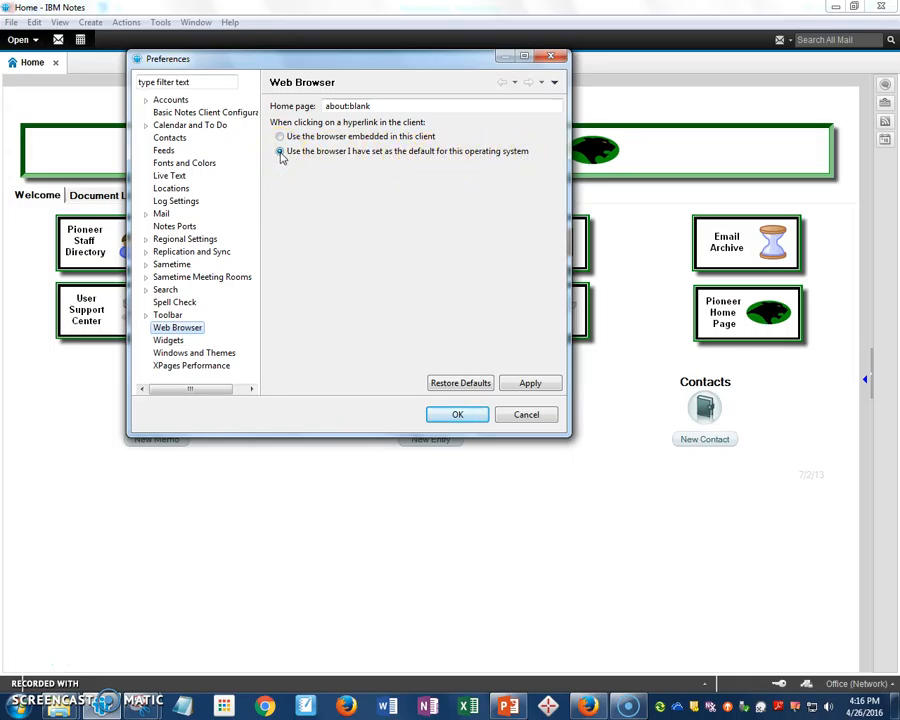
left_click(530, 384)
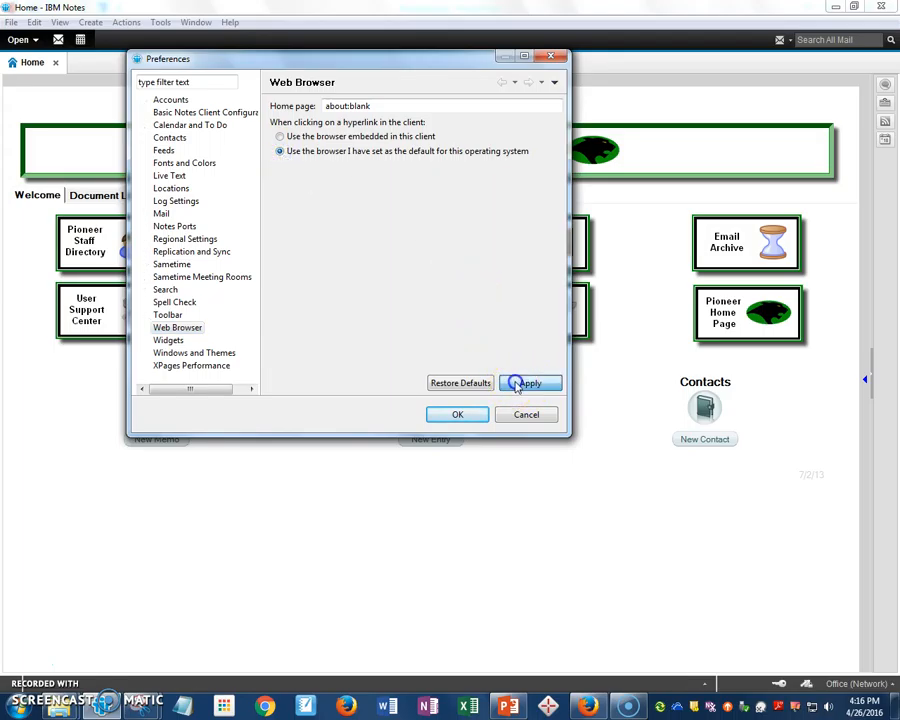
left_click(456, 414)
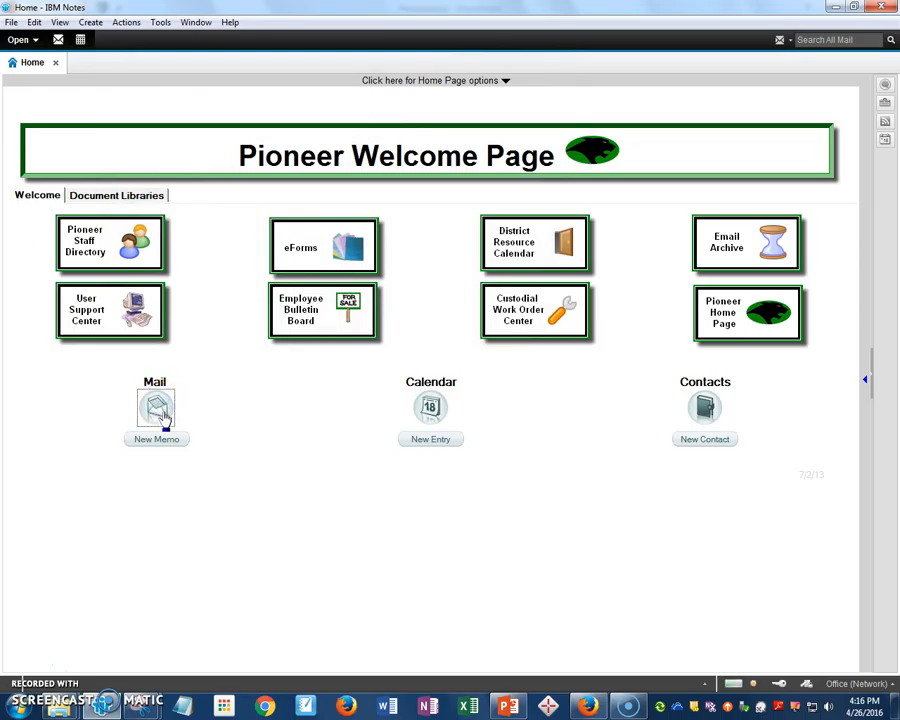
- Open the mail inbox and the APPR Survey email
left_click(156, 408)
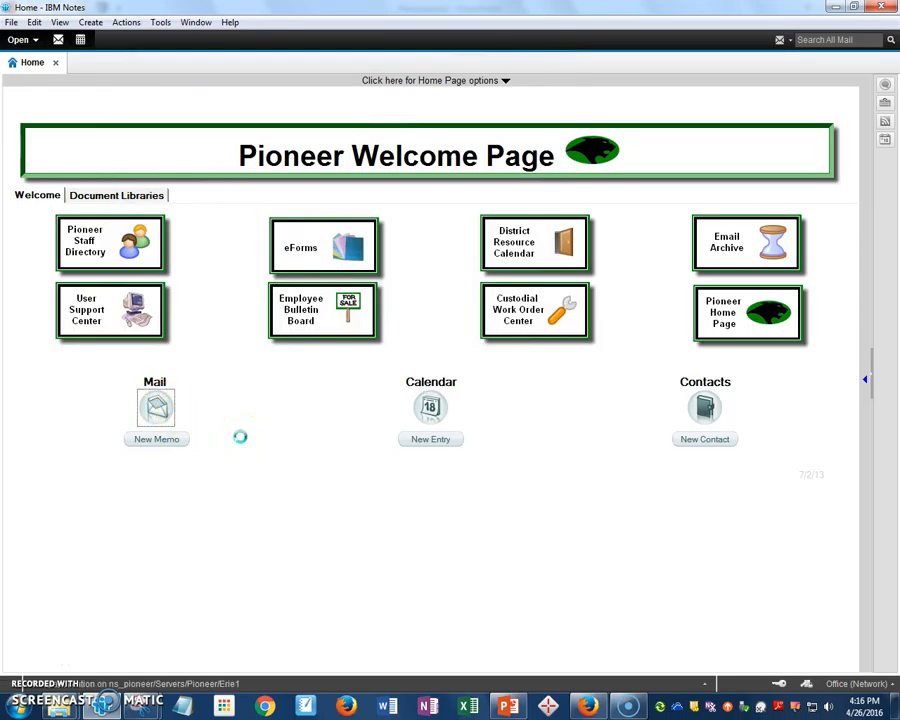
left_click(156, 408)
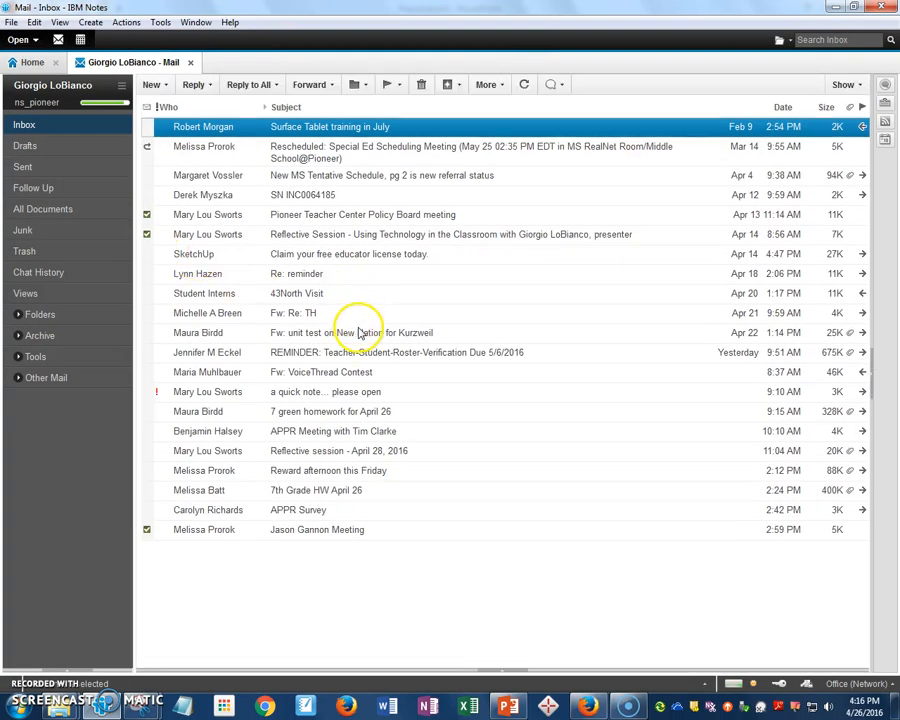
mouse_move(444, 552)
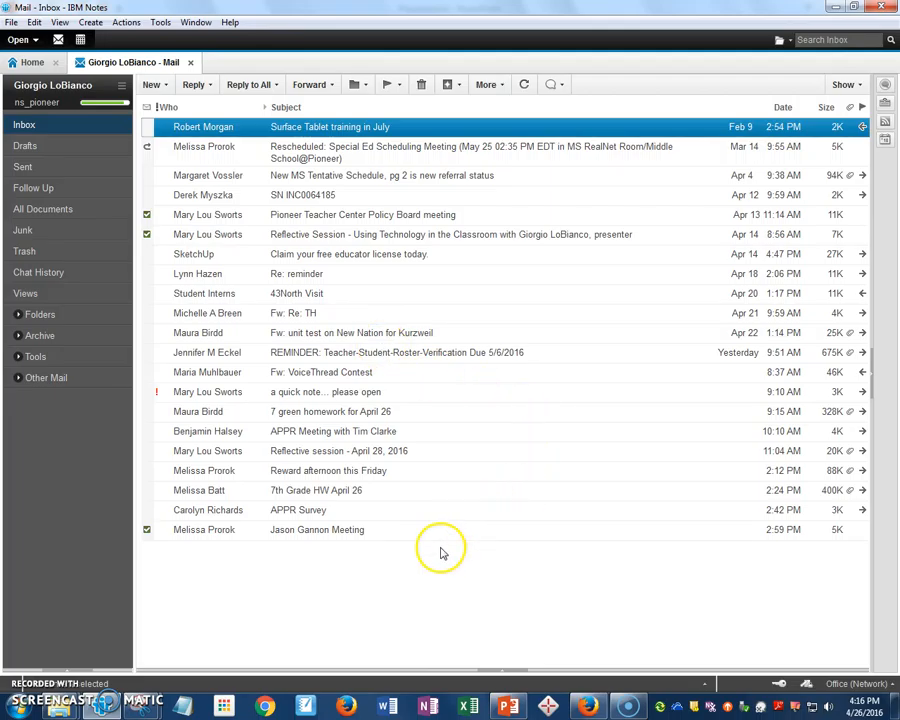
mouse_move(316, 520)
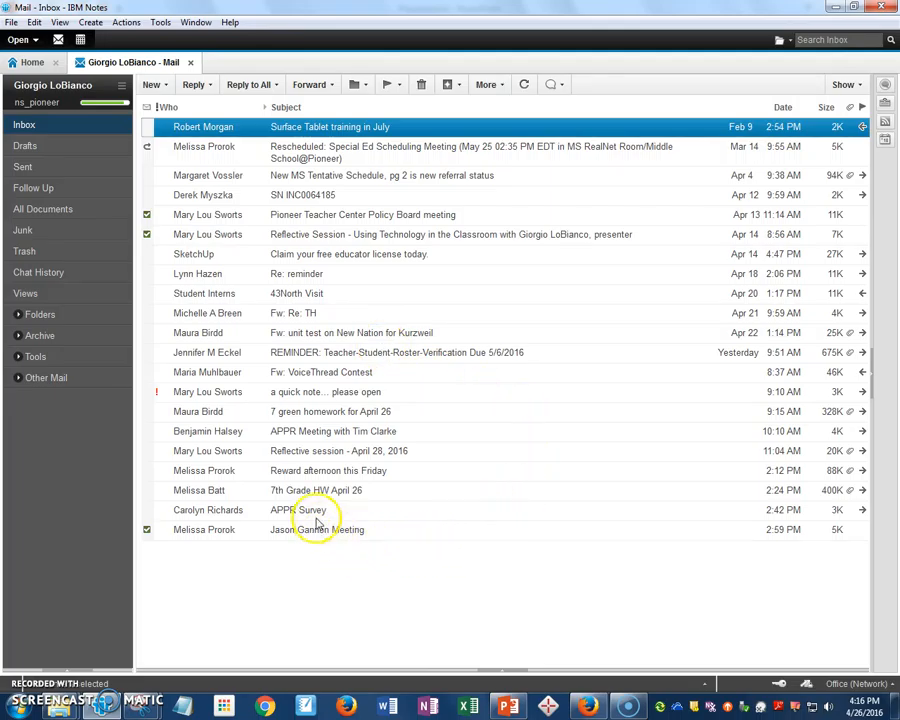
double_click(298, 510)
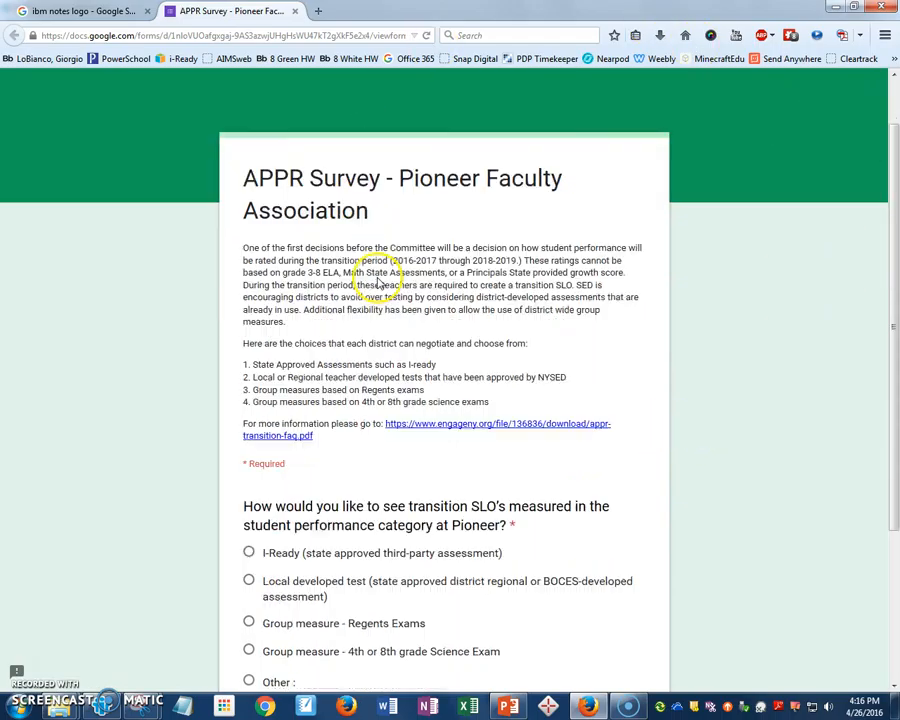
- Scroll the APPR Survey form down to the transition SLO question and its options
scroll("down", 3)
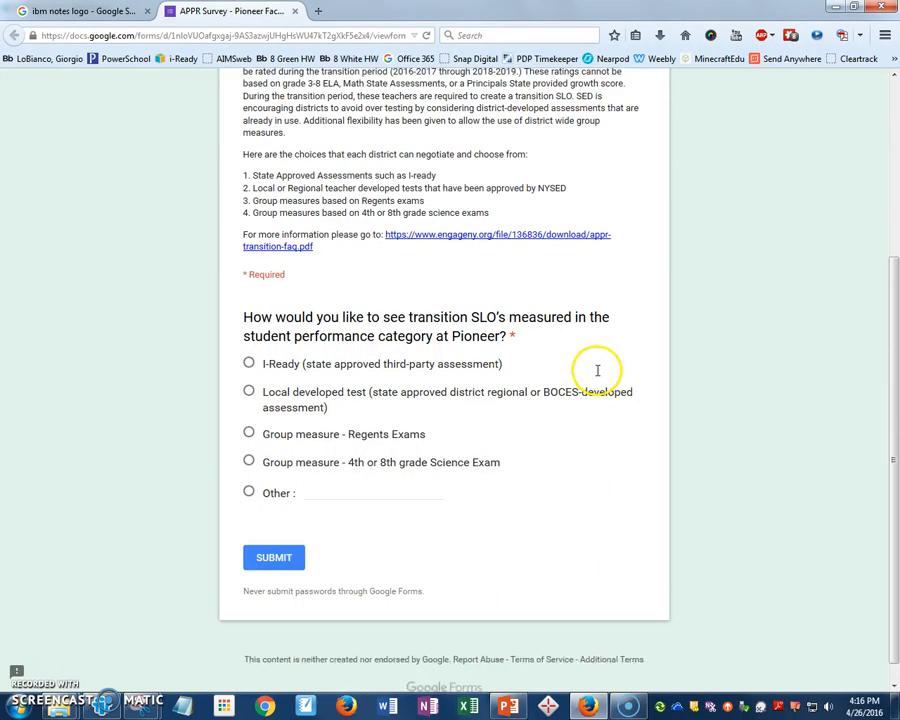
scroll("down", 3)
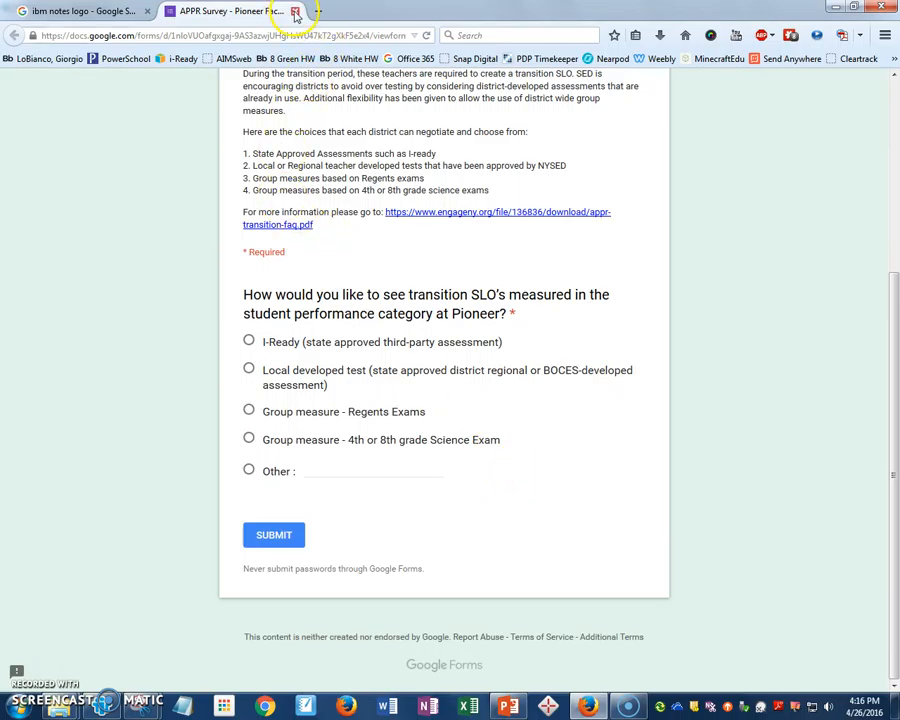